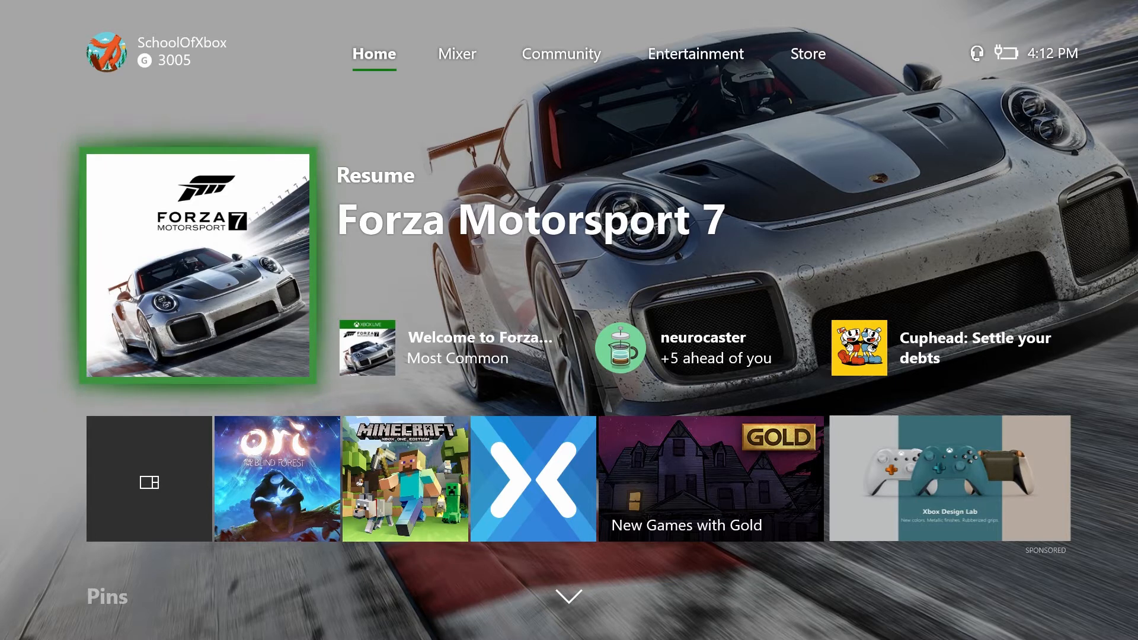
# Scroll down from My games & apps and open the Pins grid of pinned games and apps.
pyautogui.click(276, 478)
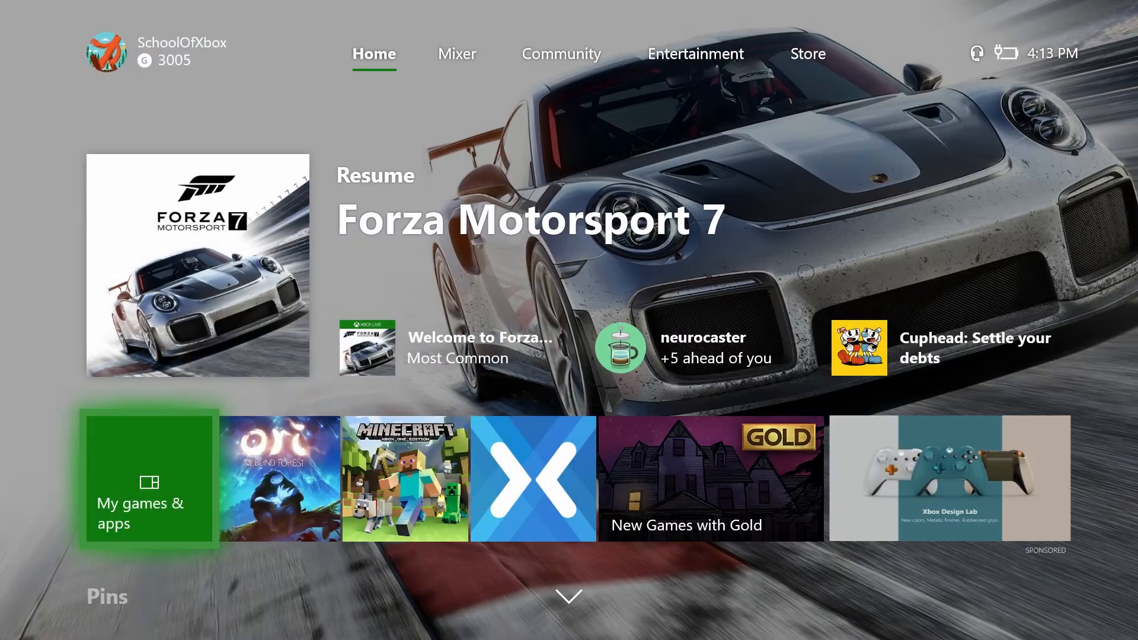
pyautogui.scroll(-3)
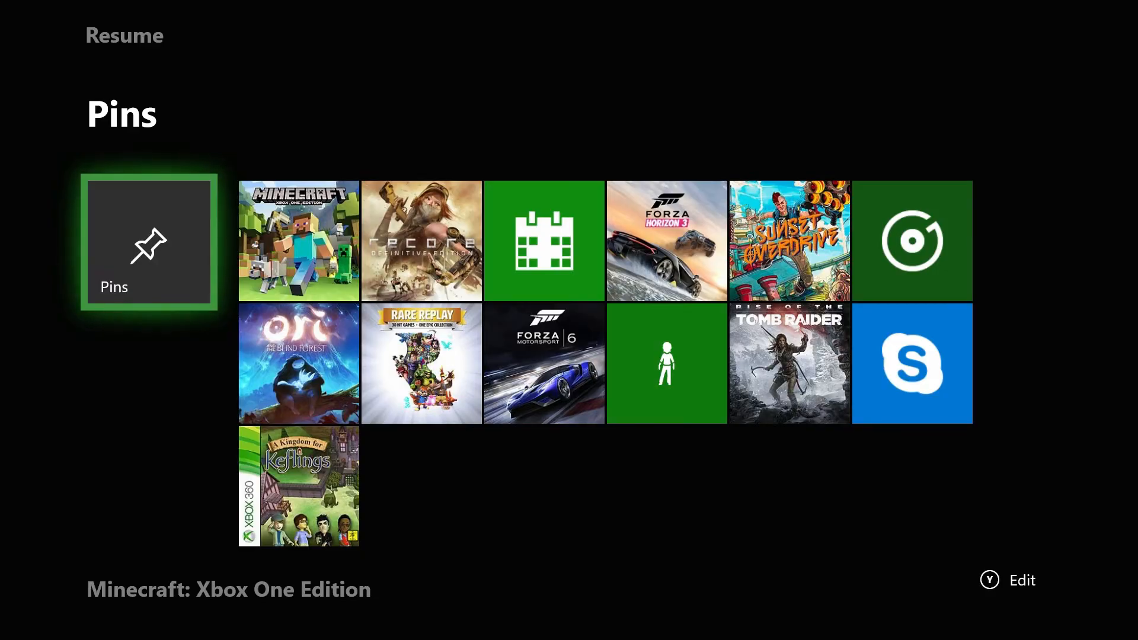
# Back out of Pins into Settings, landing on the Personalization page.
pyautogui.click(298, 239)
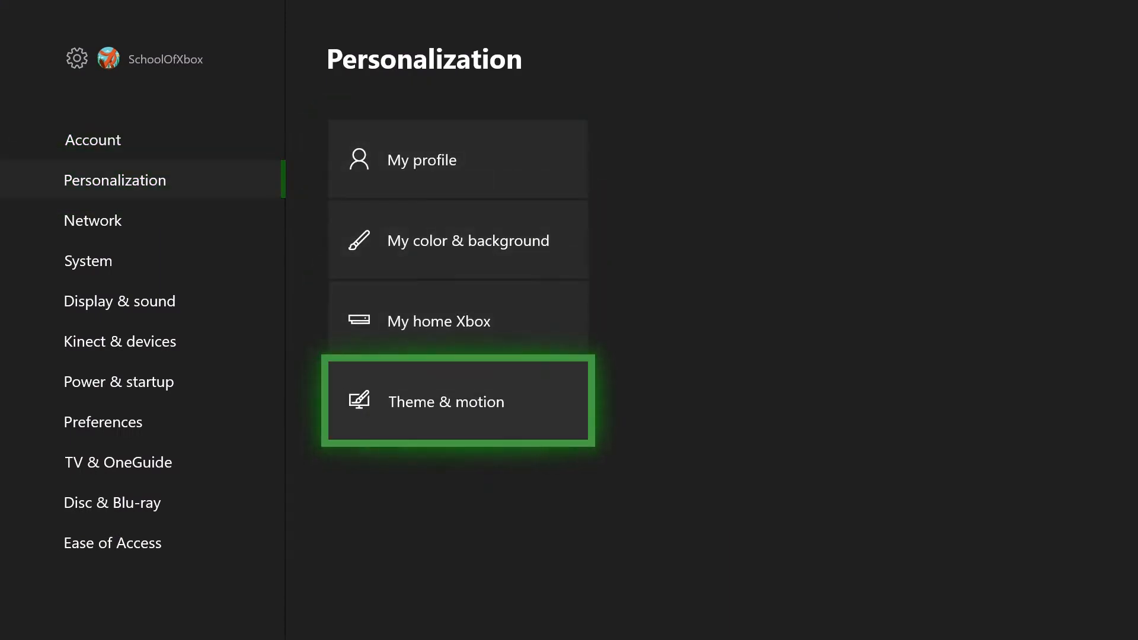
# Select Theme & motion under Personalization.
pyautogui.click(457, 401)
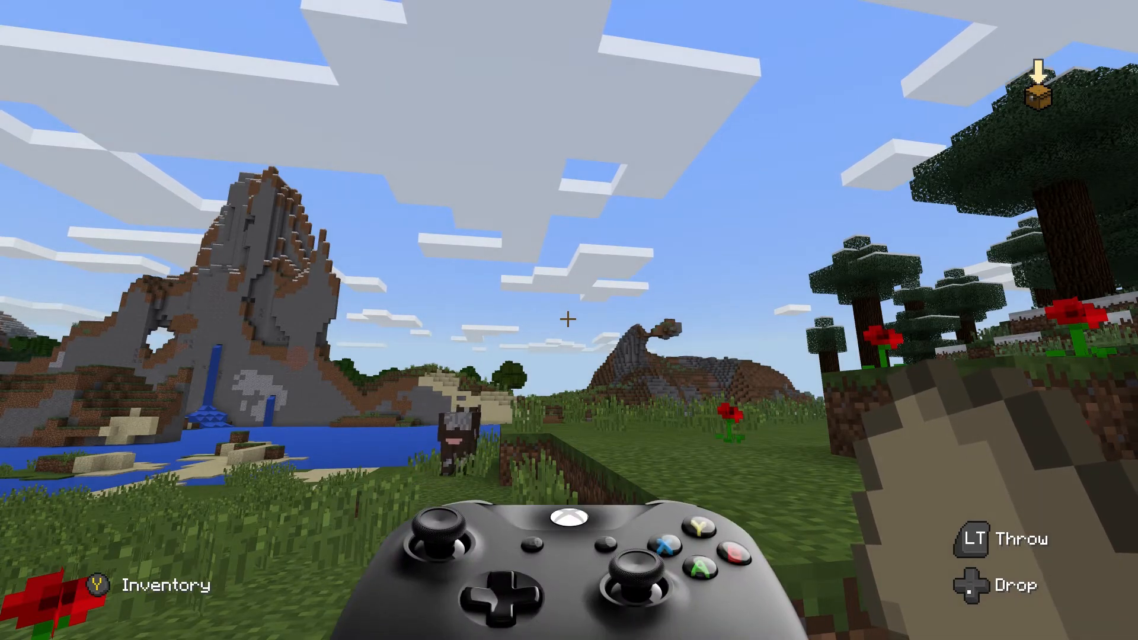
# Pause Minecraft and bring up the Xbox guide over the pause menu.
pyautogui.press('Xbox')
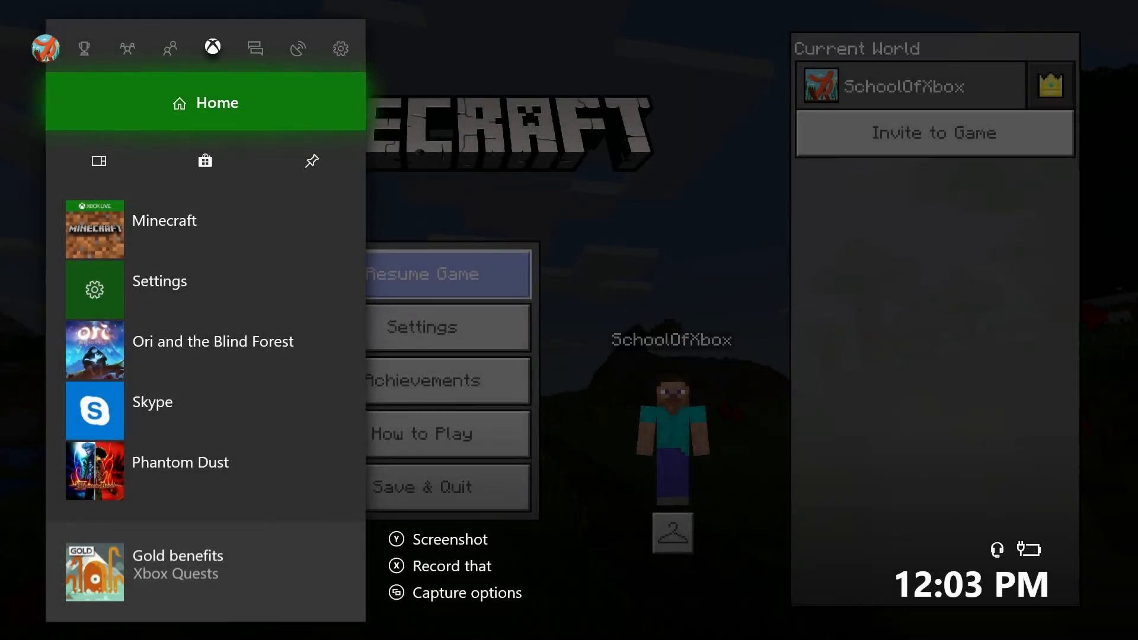
# Move through the Achievements and Broadcast & capture tabs to Advanced settings.
pyautogui.click(84, 48)
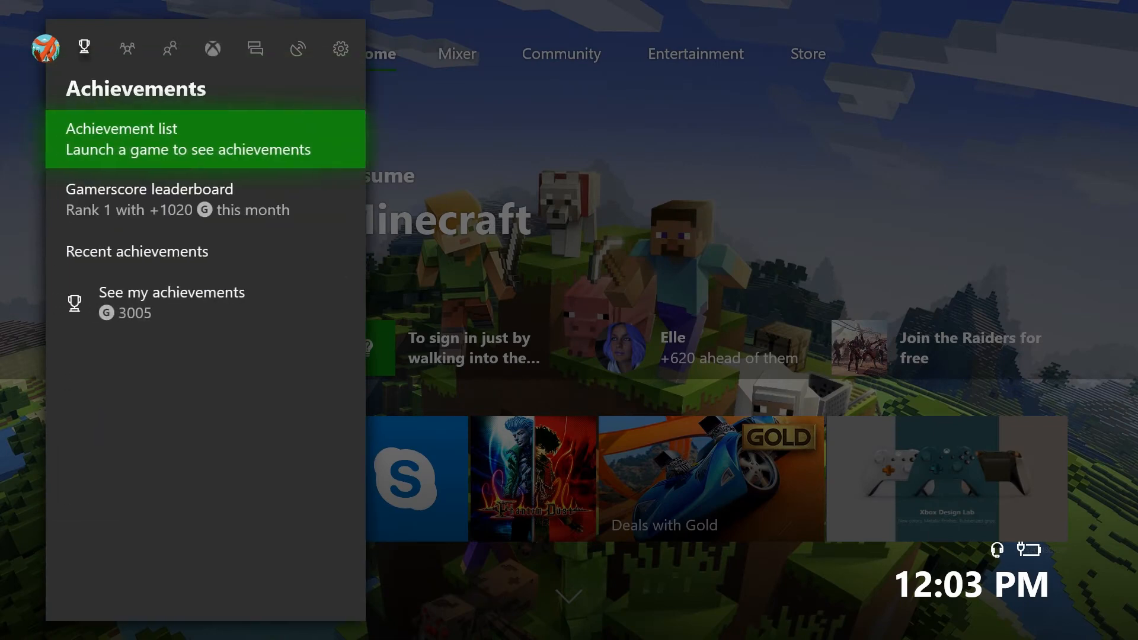
pyautogui.click(297, 48)
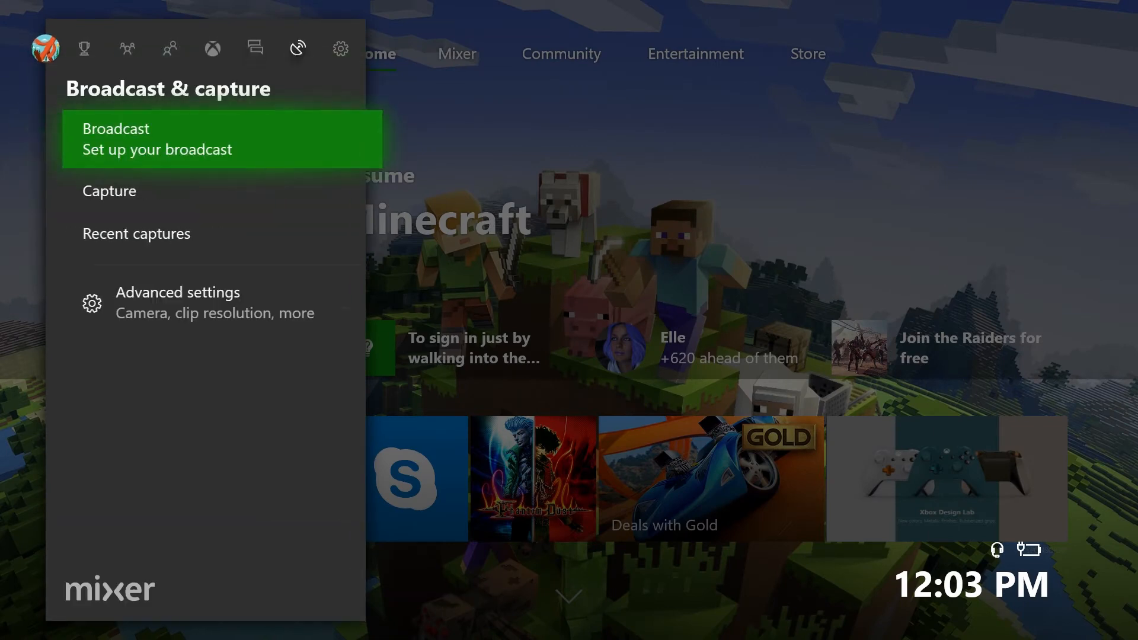
pyautogui.click(340, 48)
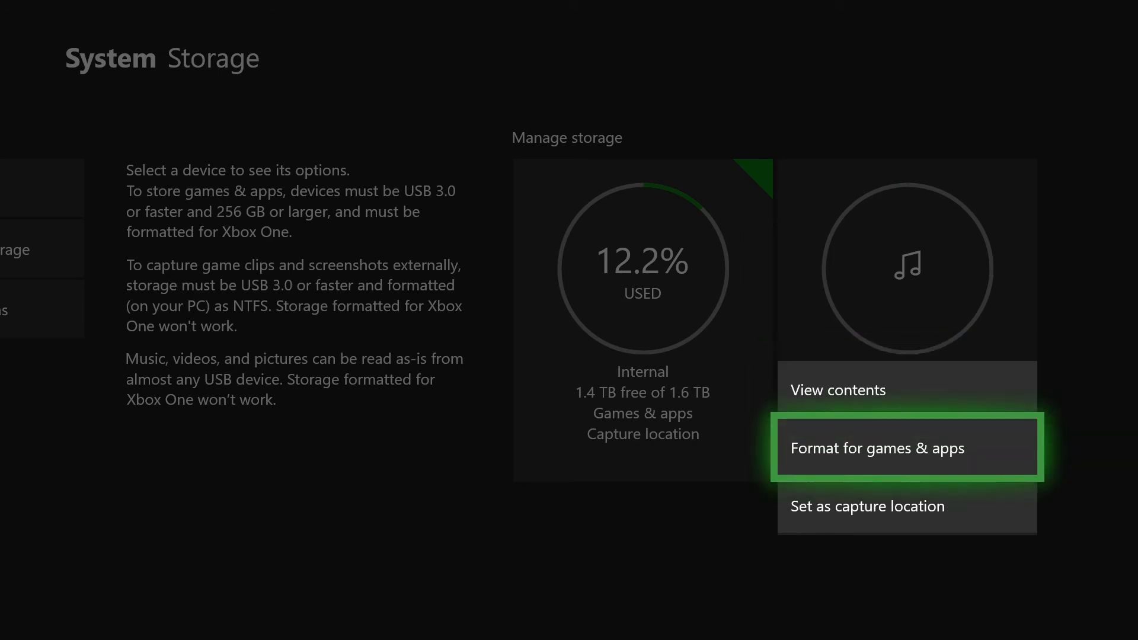
# Set the external drive as the capture location and confirm.
pyautogui.press('Down')
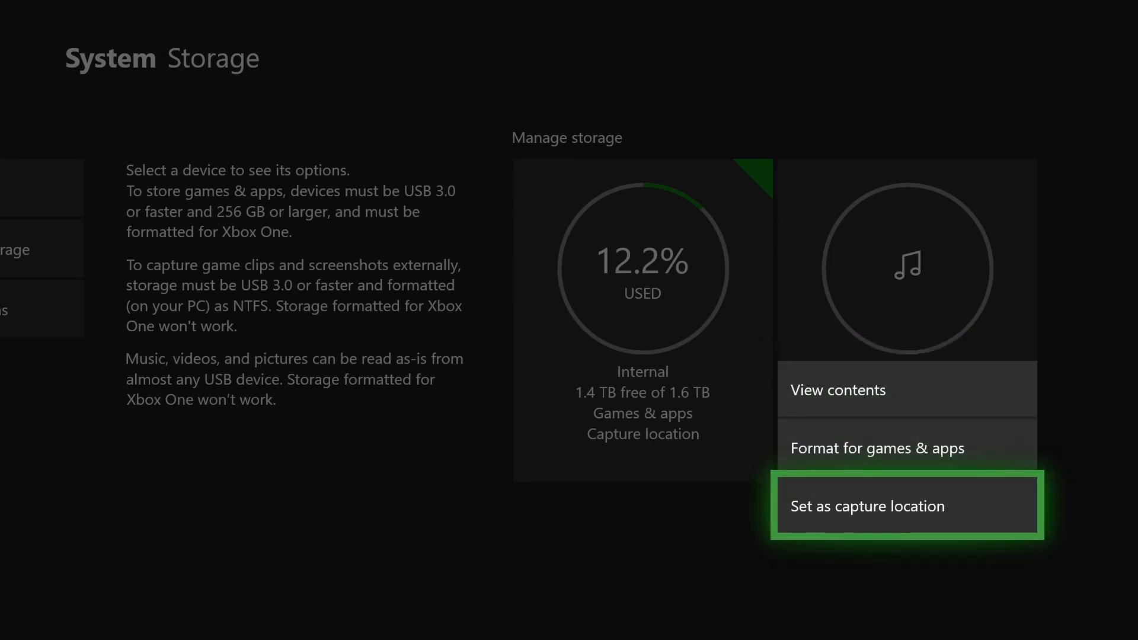
pyautogui.click(906, 505)
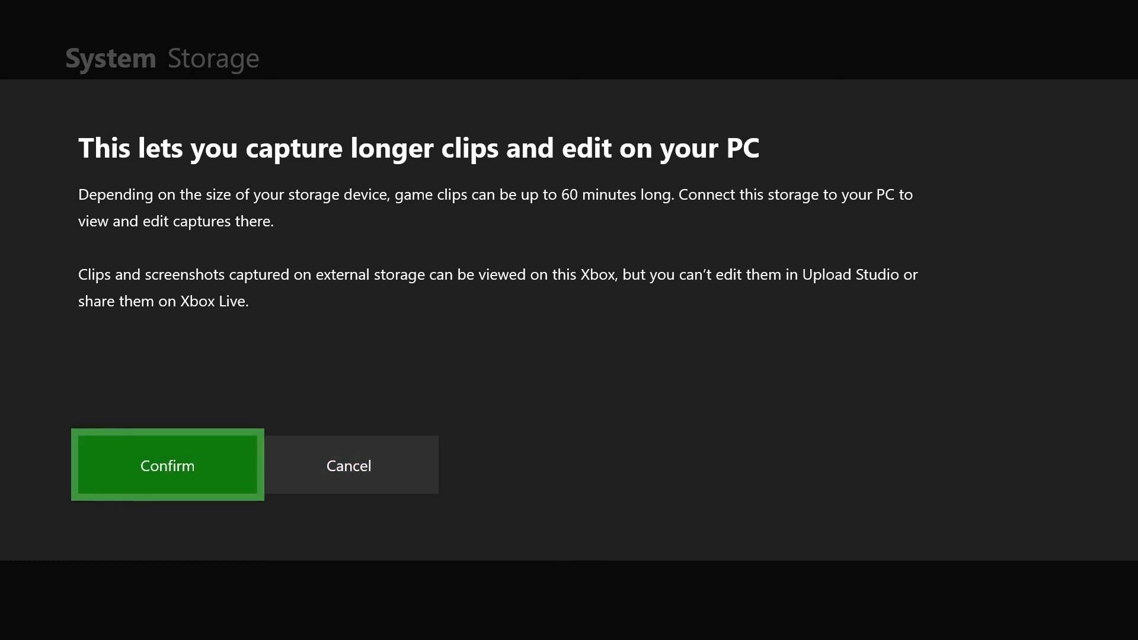
pyautogui.click(167, 465)
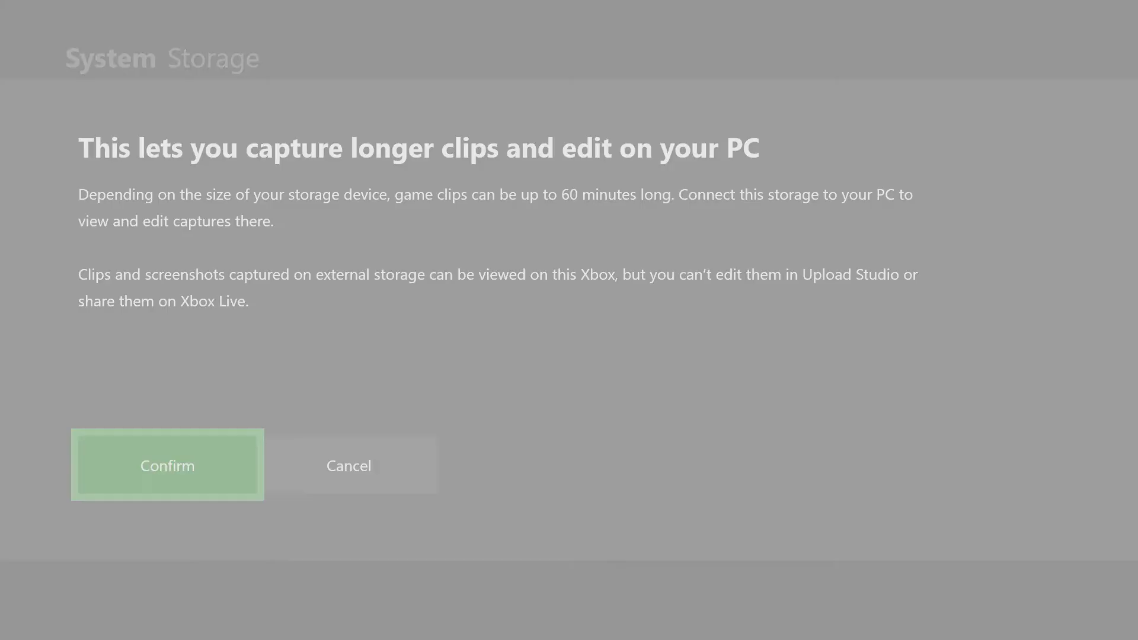